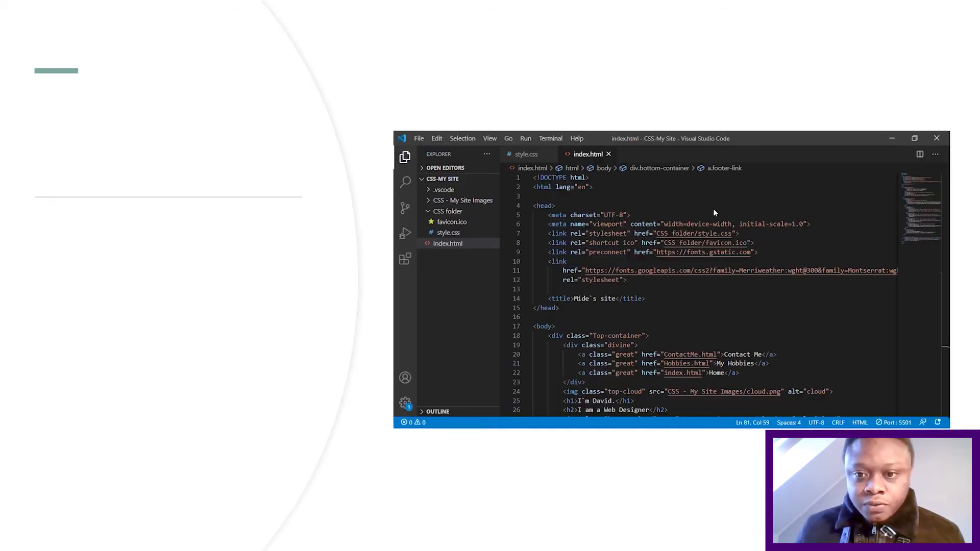
{"action": "mouse_move", "coordinate": [727, 204]}
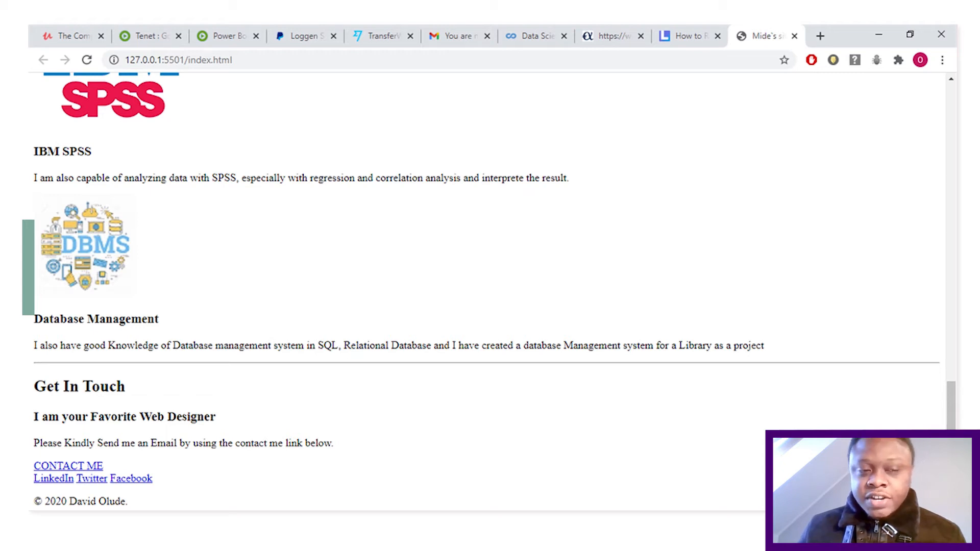
{"action": "scroll", "scroll_direction": "up", "scroll_amount": 3}
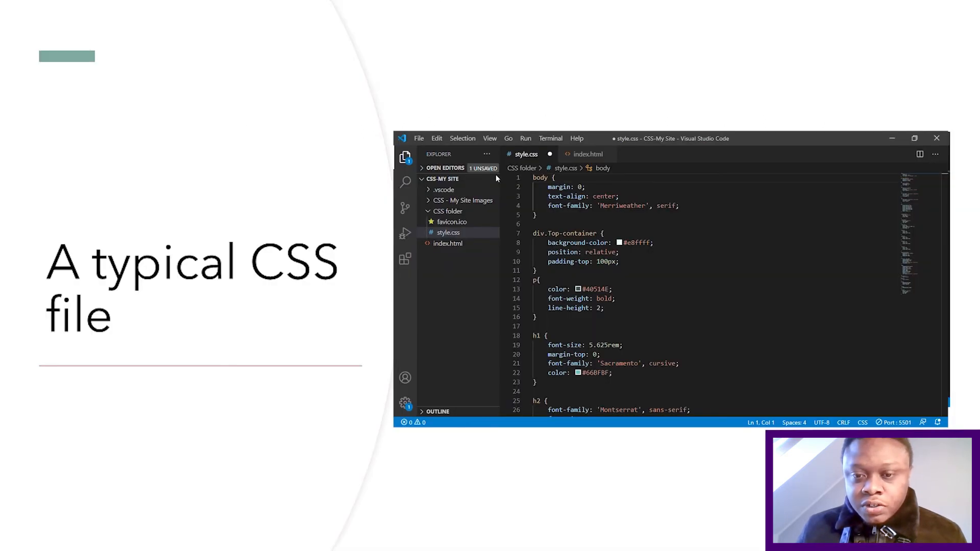
{"action": "mouse_move", "coordinate": [695, 202]}
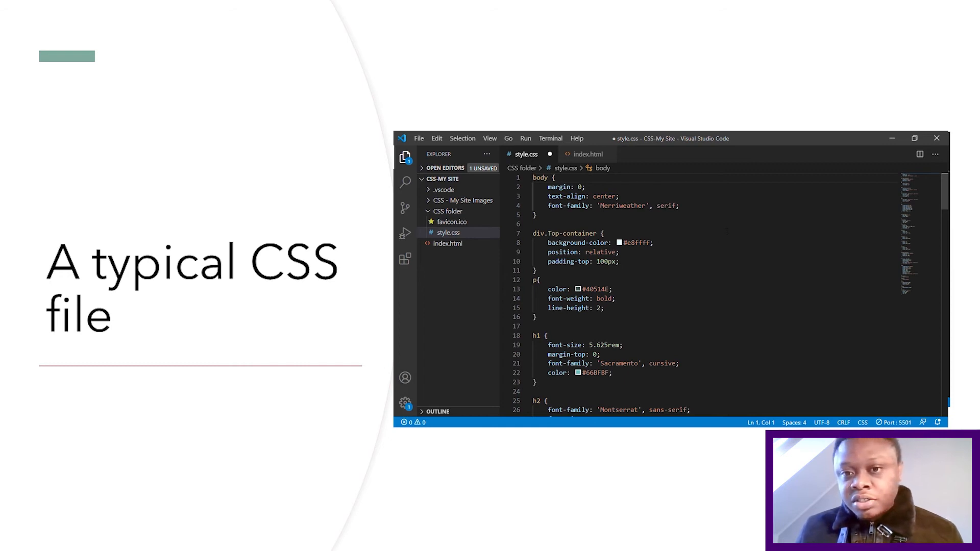
{"action": "scroll", "scroll_direction": "down", "scroll_amount": 3}
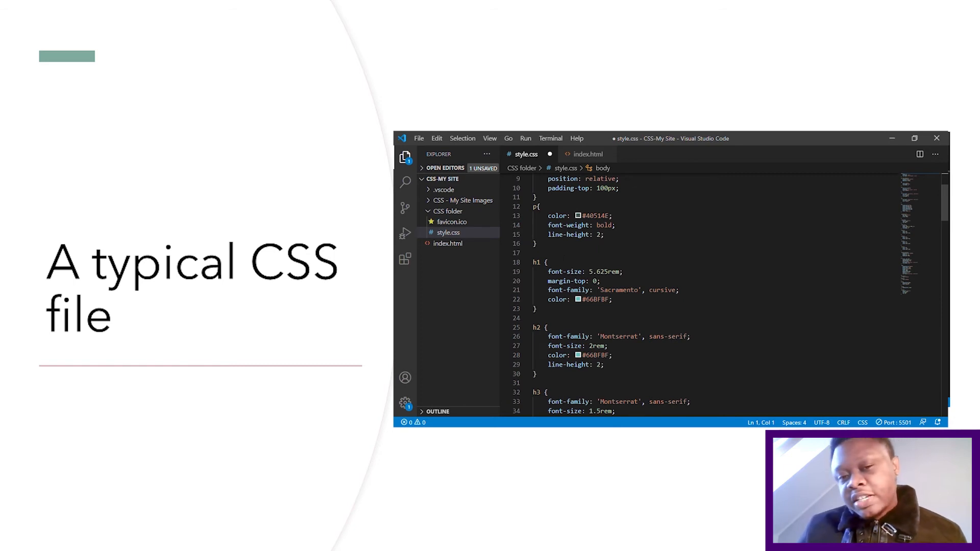
{"action": "scroll", "scroll_direction": "down", "scroll_amount": 3}
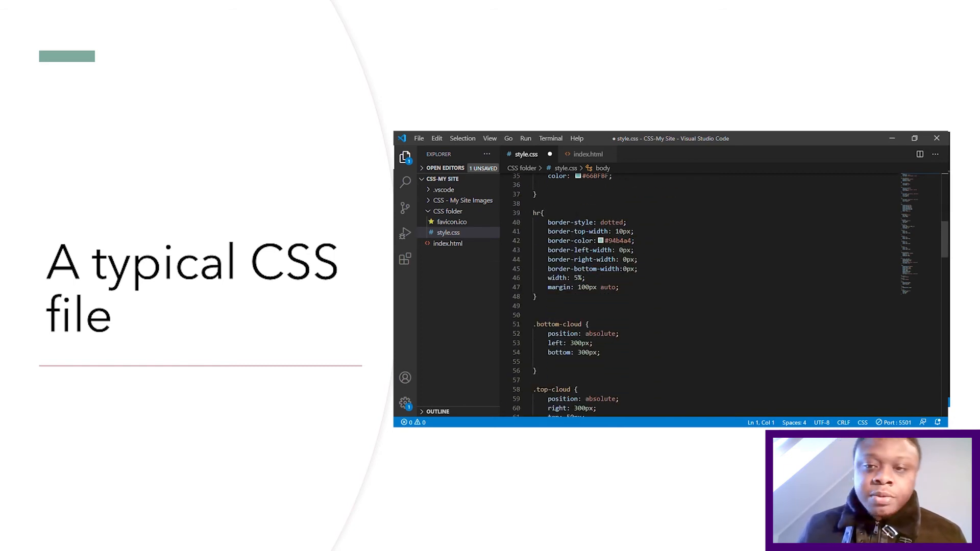
{"action": "scroll", "scroll_direction": "down", "scroll_amount": 3}
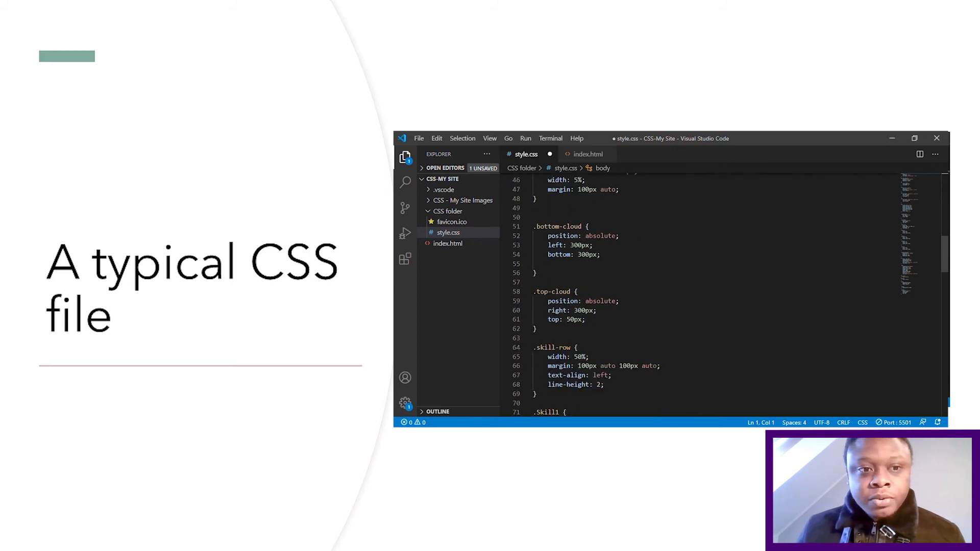
{"action": "scroll", "scroll_direction": "up", "scroll_amount": 3}
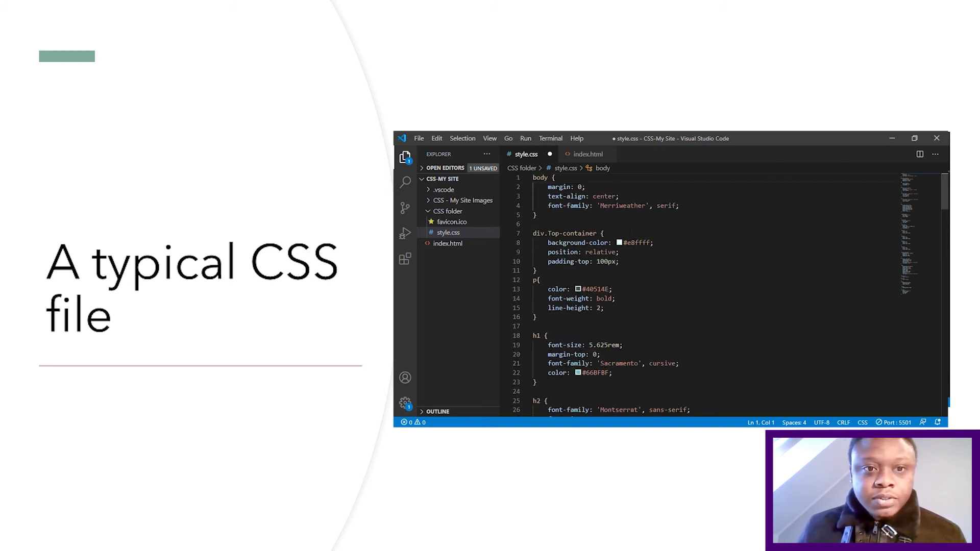
{"action": "scroll", "scroll_direction": "down", "scroll_amount": 3}
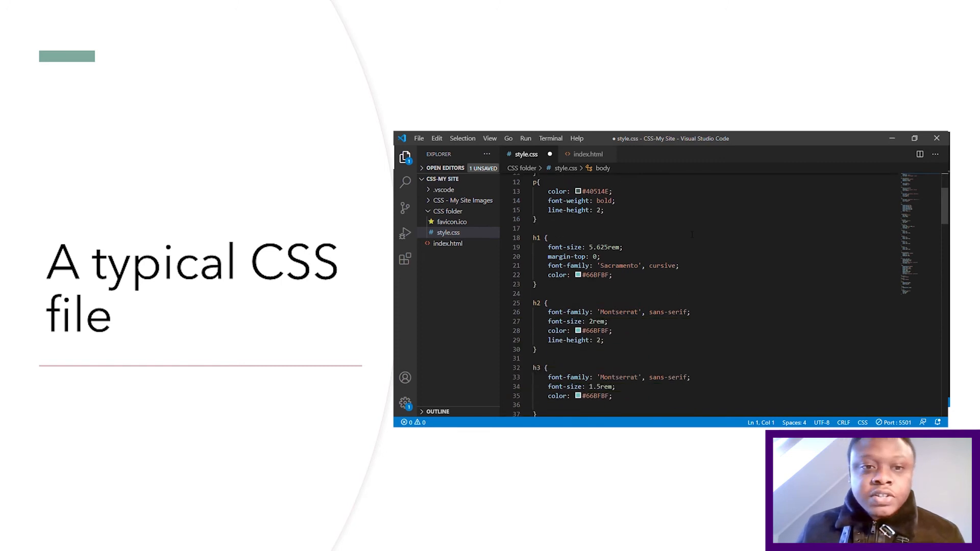
{"action": "scroll", "scroll_direction": "down", "scroll_amount": 3}
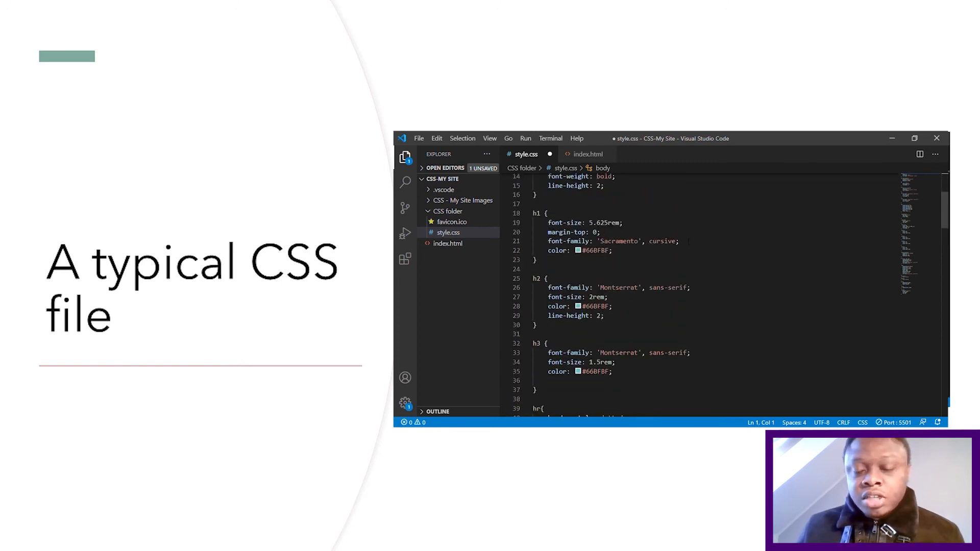
{"action": "scroll", "scroll_direction": "down", "scroll_amount": 3}
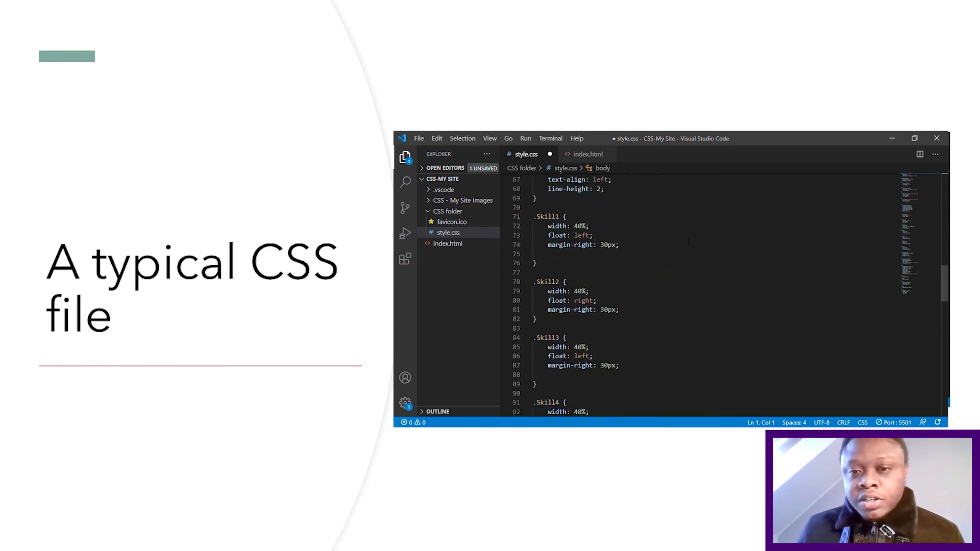
{"action": "scroll", "scroll_direction": "down", "scroll_amount": 3}
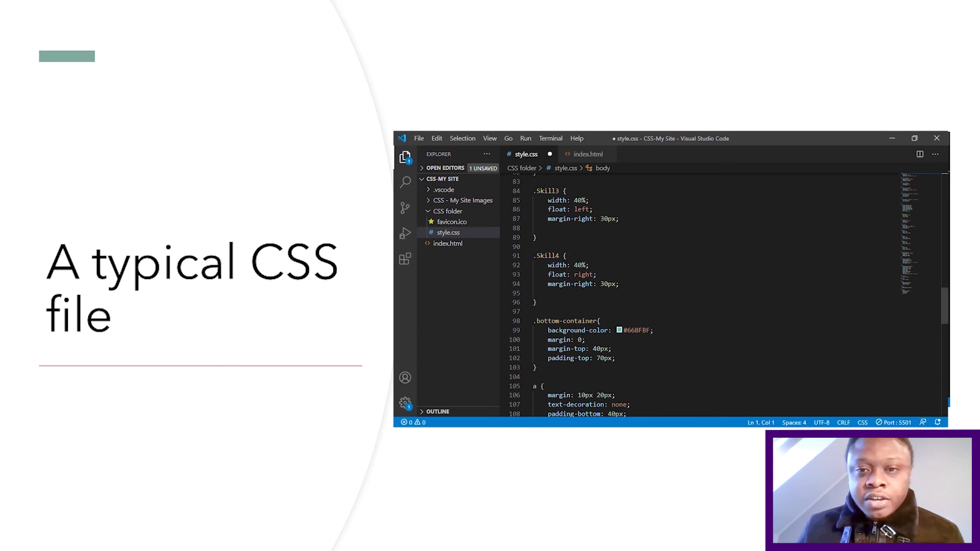
{"action": "scroll", "scroll_direction": "down", "scroll_amount": 3}
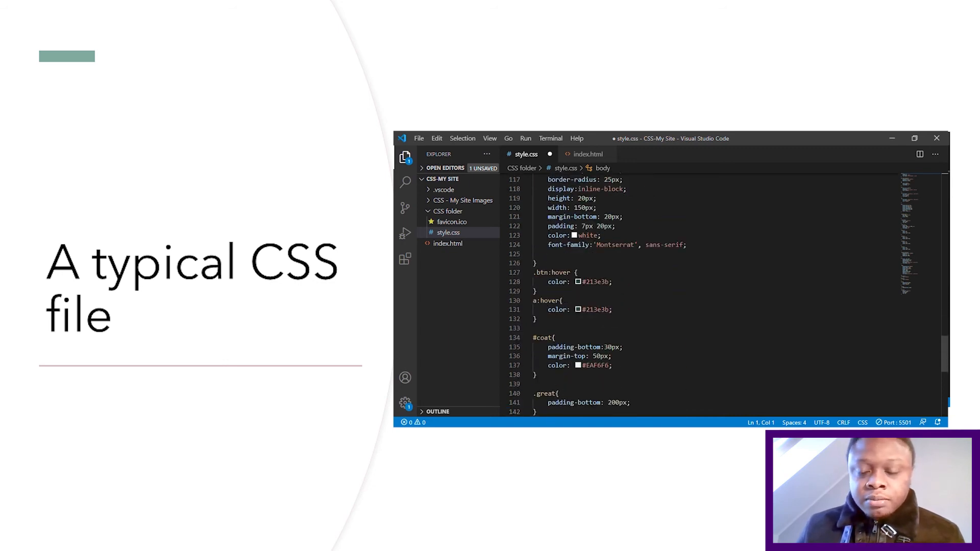
{"action": "scroll", "scroll_direction": "up", "scroll_amount": 3}
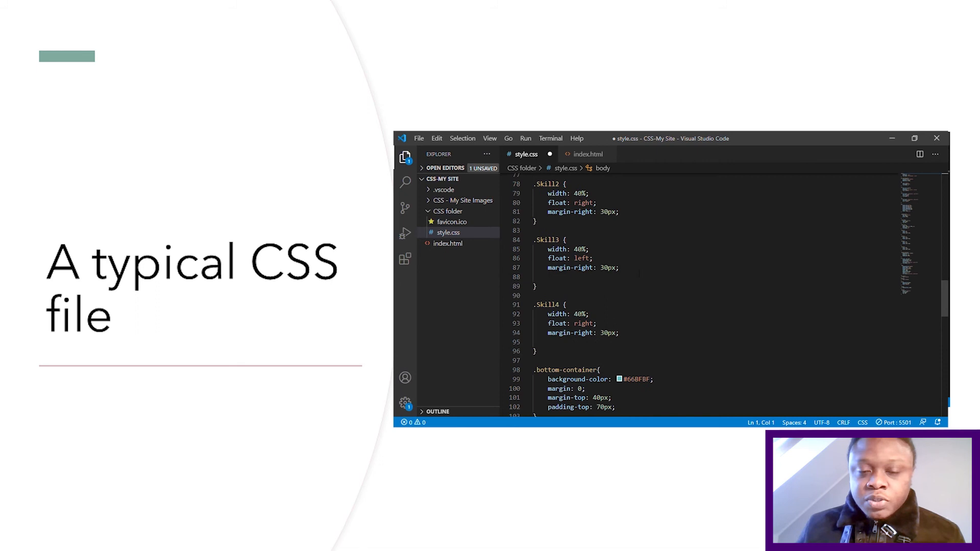
{"action": "scroll", "scroll_direction": "up", "scroll_amount": 3}
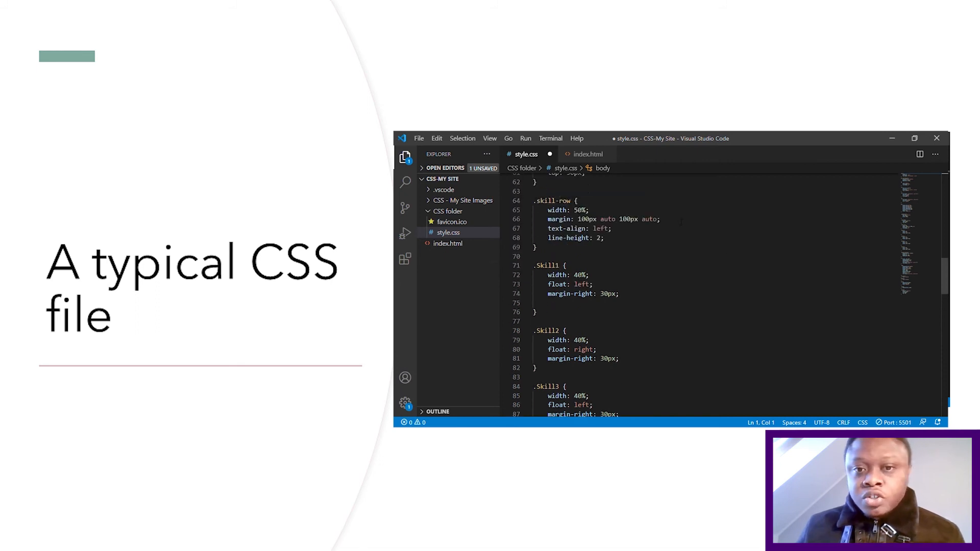
{"action": "scroll", "scroll_direction": "up", "scroll_amount": 3}
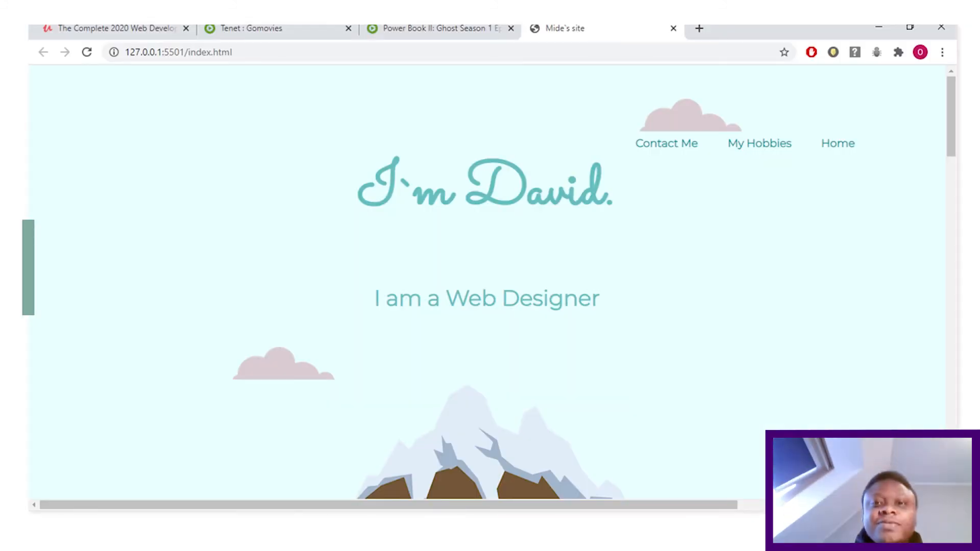
{"action": "scroll", "scroll_direction": "down", "scroll_amount": 3}
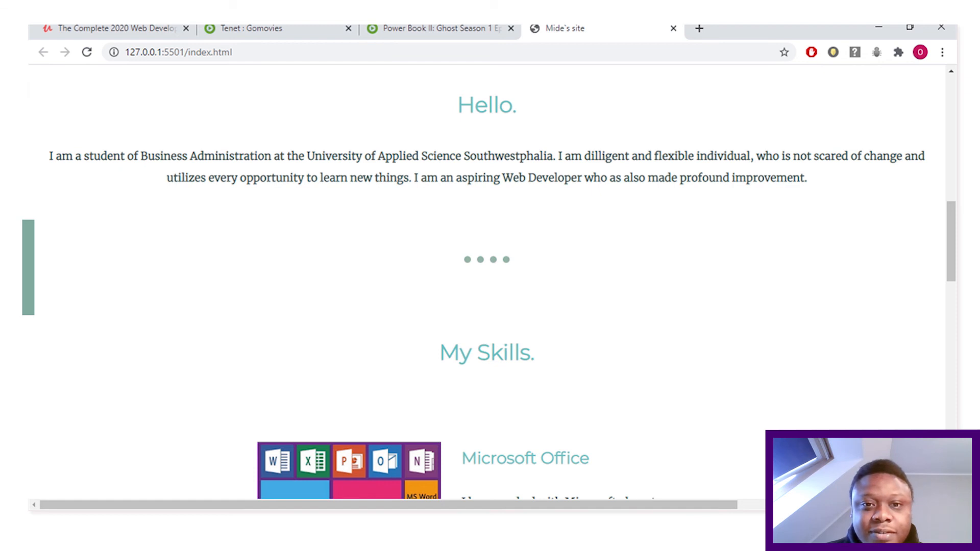
{"action": "scroll", "scroll_direction": "down", "scroll_amount": 3}
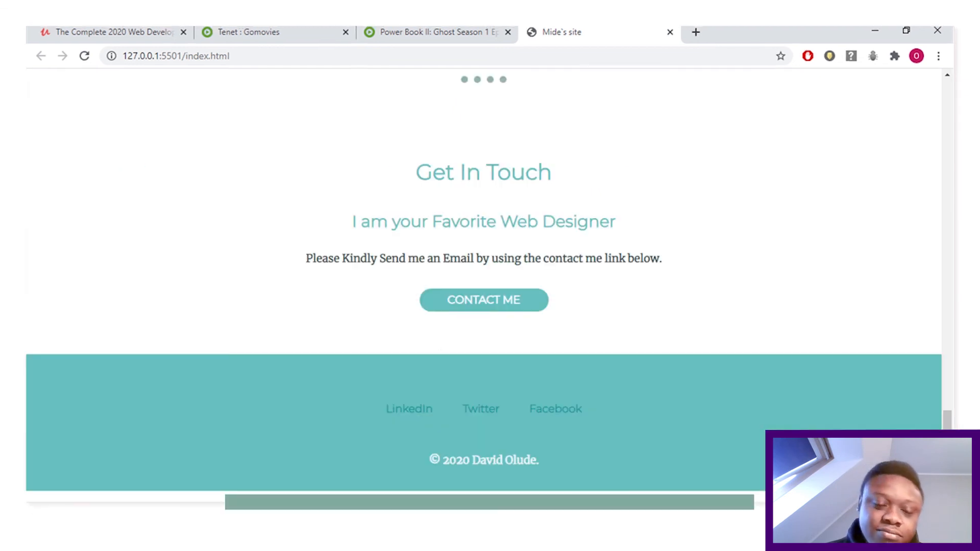